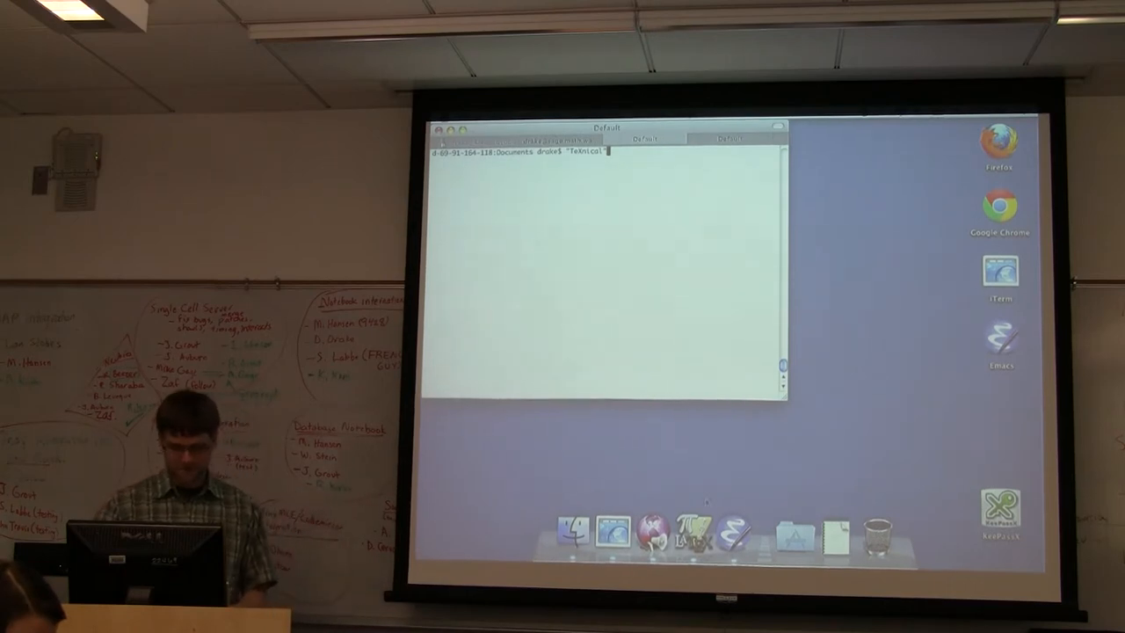
pyautogui.moveTo(695, 528)
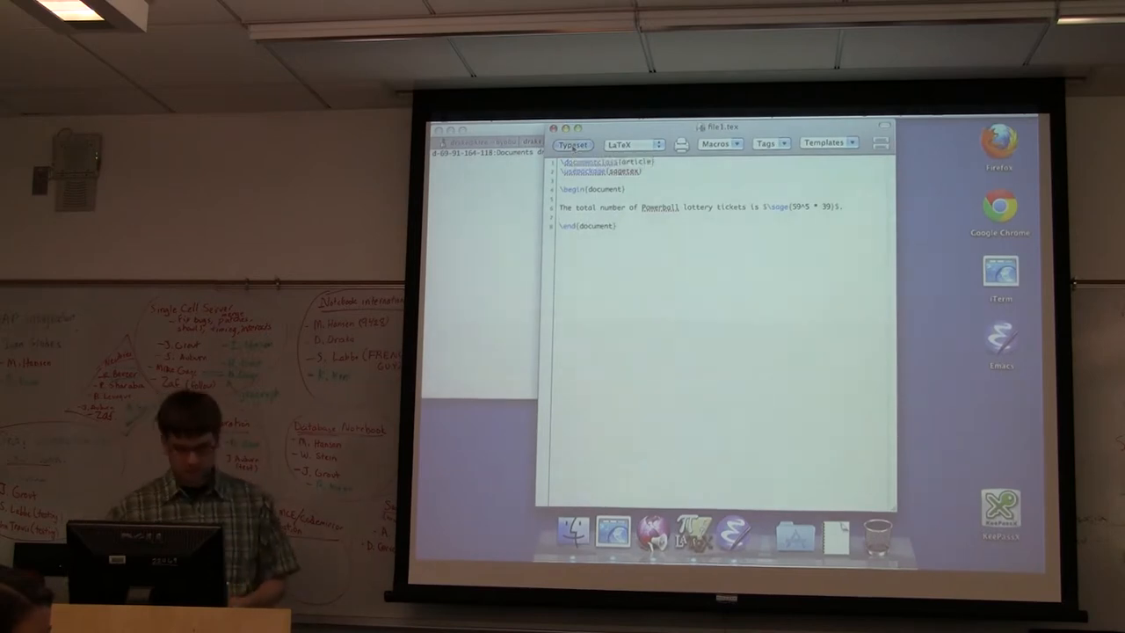
pyautogui.click(571, 144)
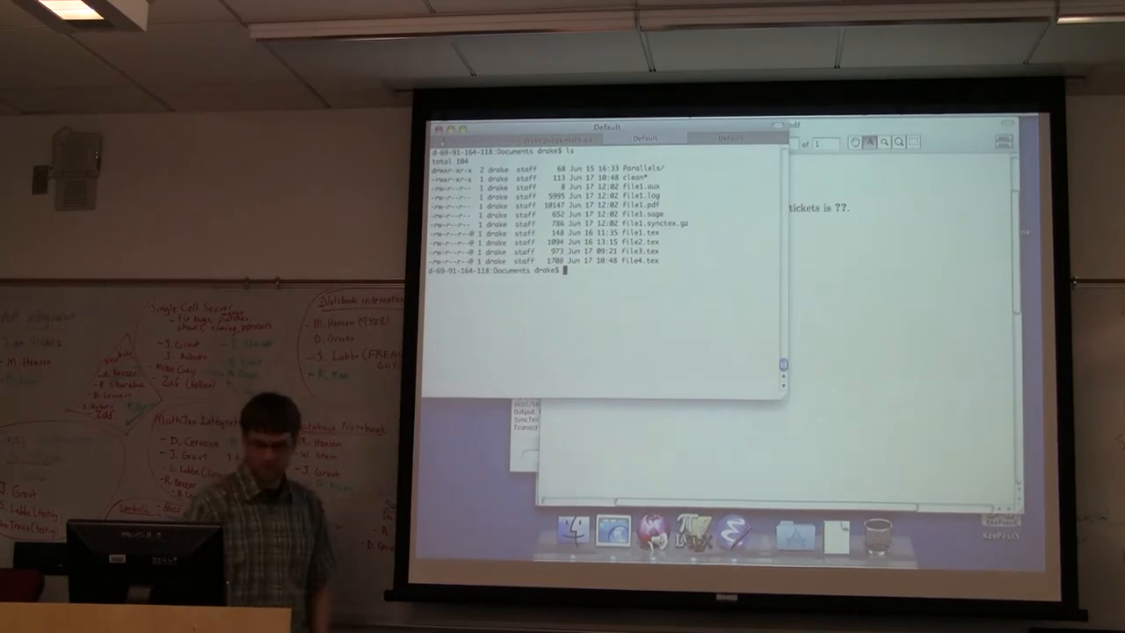
# - Run the command sage file1.sage so Sage processes the generated script
pyautogui.write('sa')
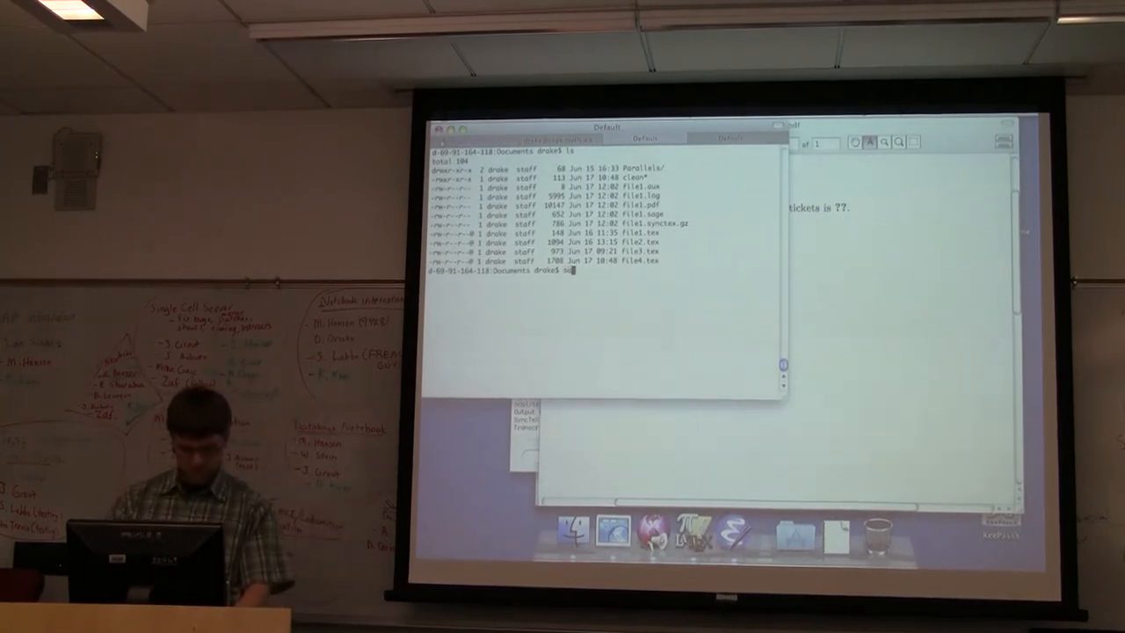
pyautogui.write('sage file1.s')
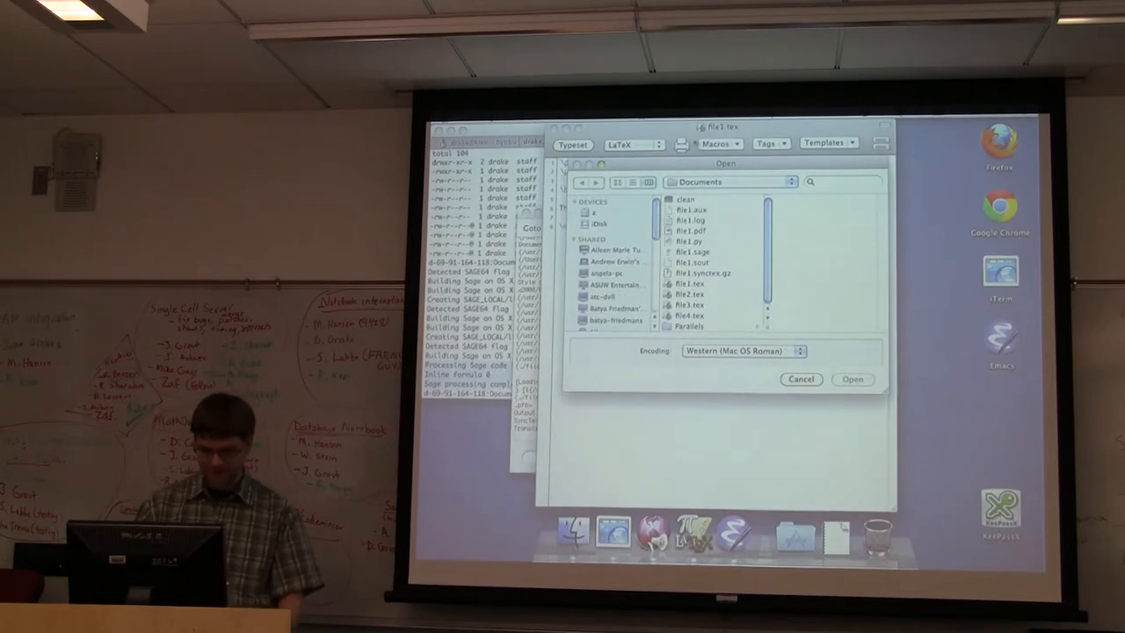
# - Open a longer SageTeX .tex document with sagesilent, sageblock and sagecommand examples
pyautogui.click(695, 295)
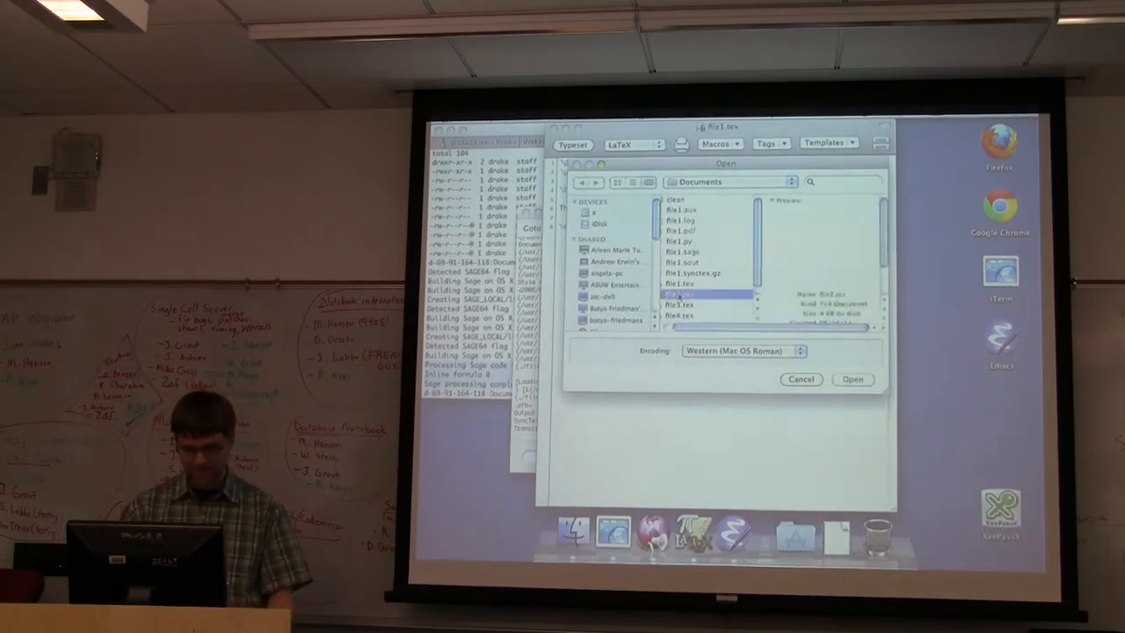
pyautogui.click(851, 380)
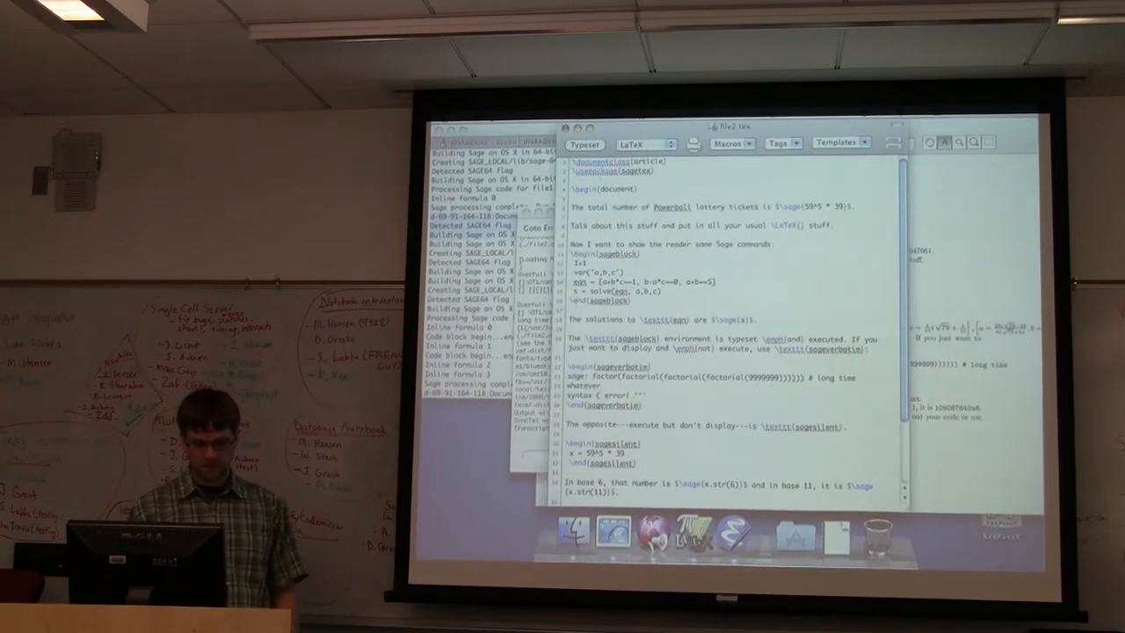
pyautogui.scroll(-3)
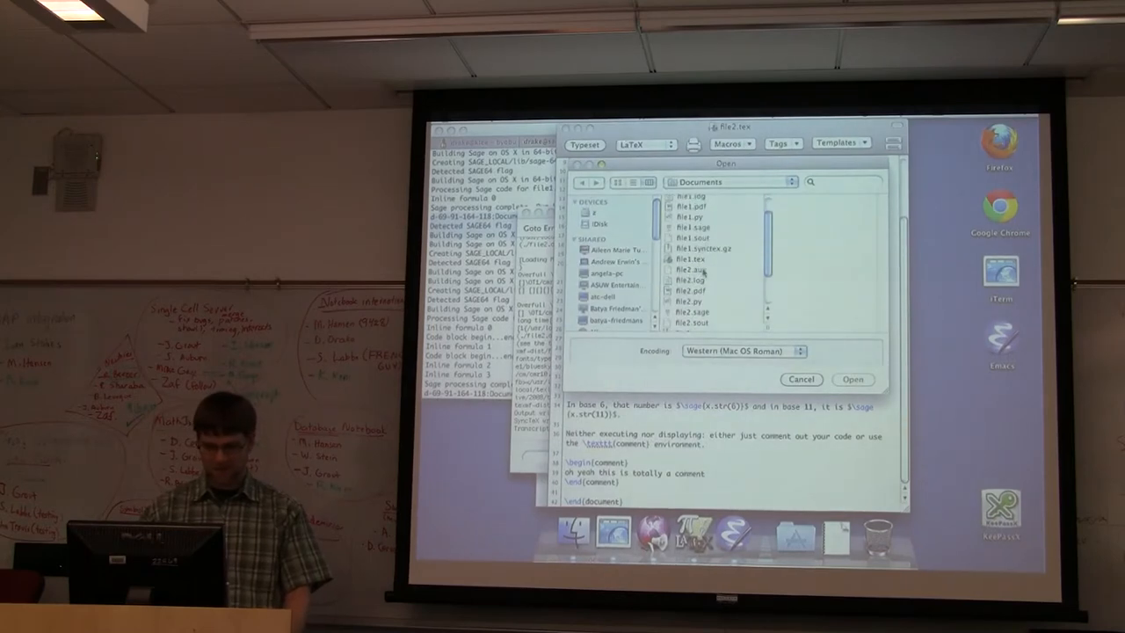
# - Typeset File1.tex, which halts at the 'Enter file name' prompt for a missing file
pyautogui.scroll(-3)
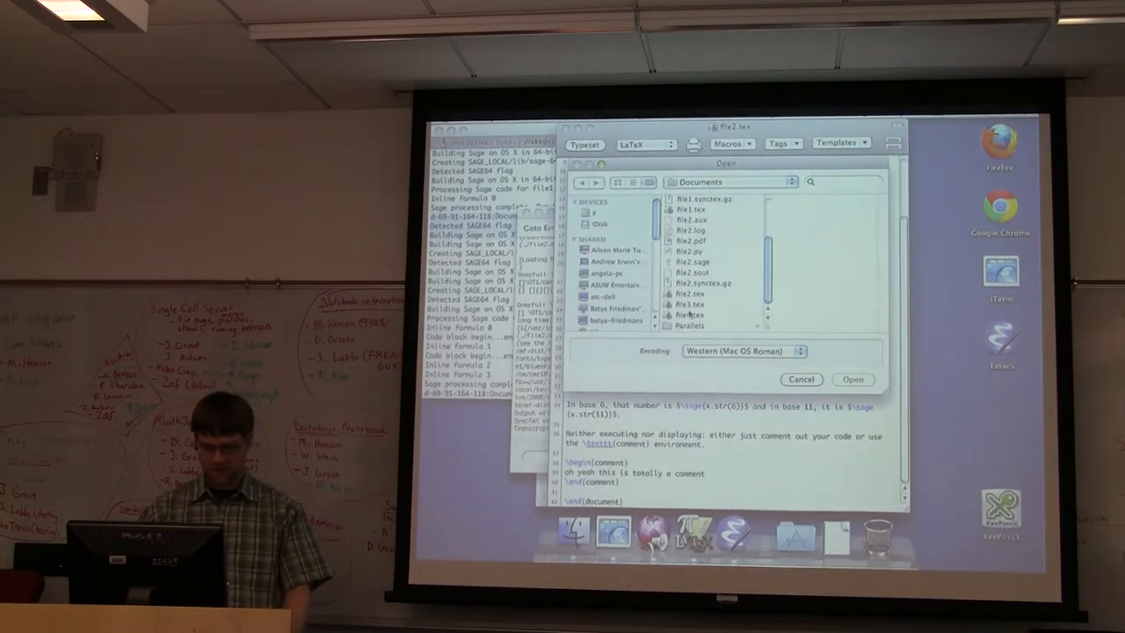
pyautogui.click(692, 304)
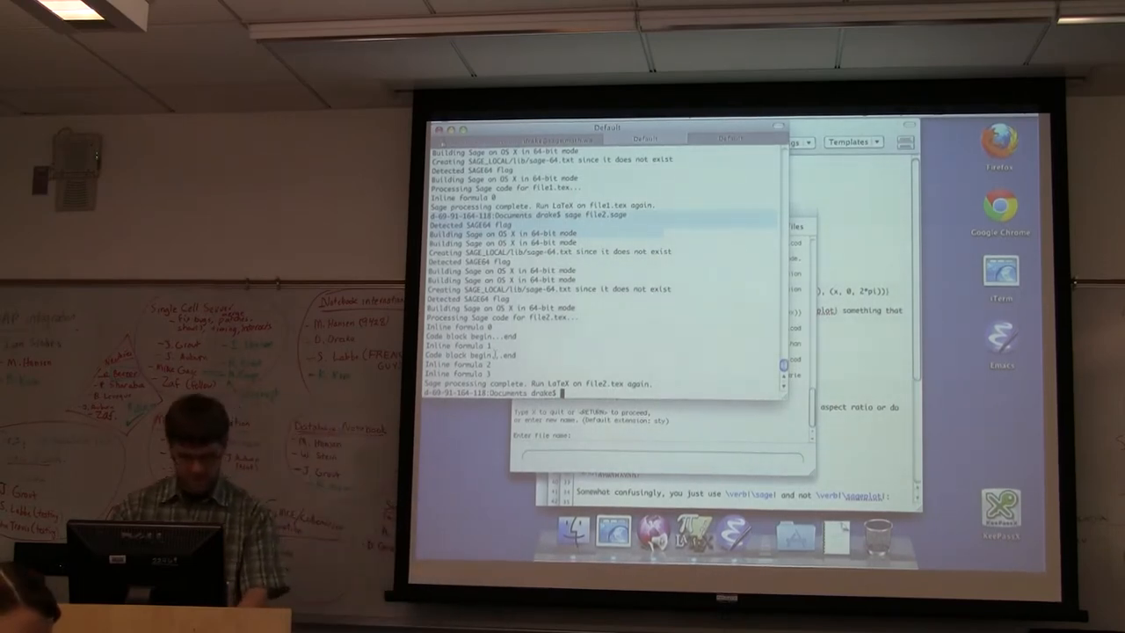
# - Copy the file from the parent folder with cp ../… and abort the stalled typesetting run
pyautogui.write('cp ../tkz*')
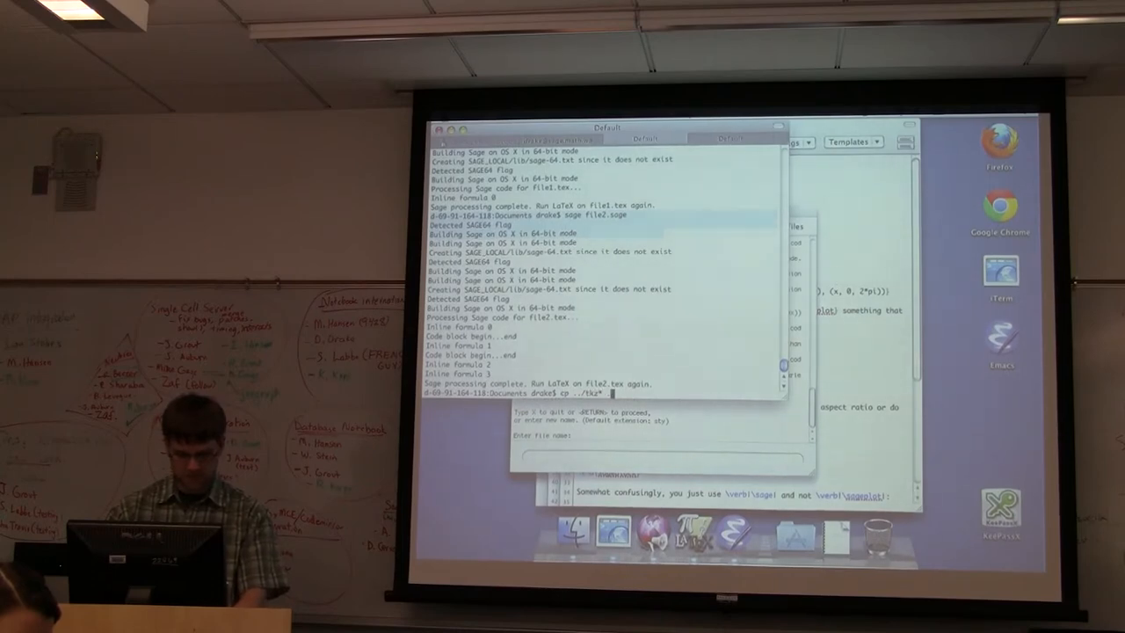
pyautogui.press('Return')
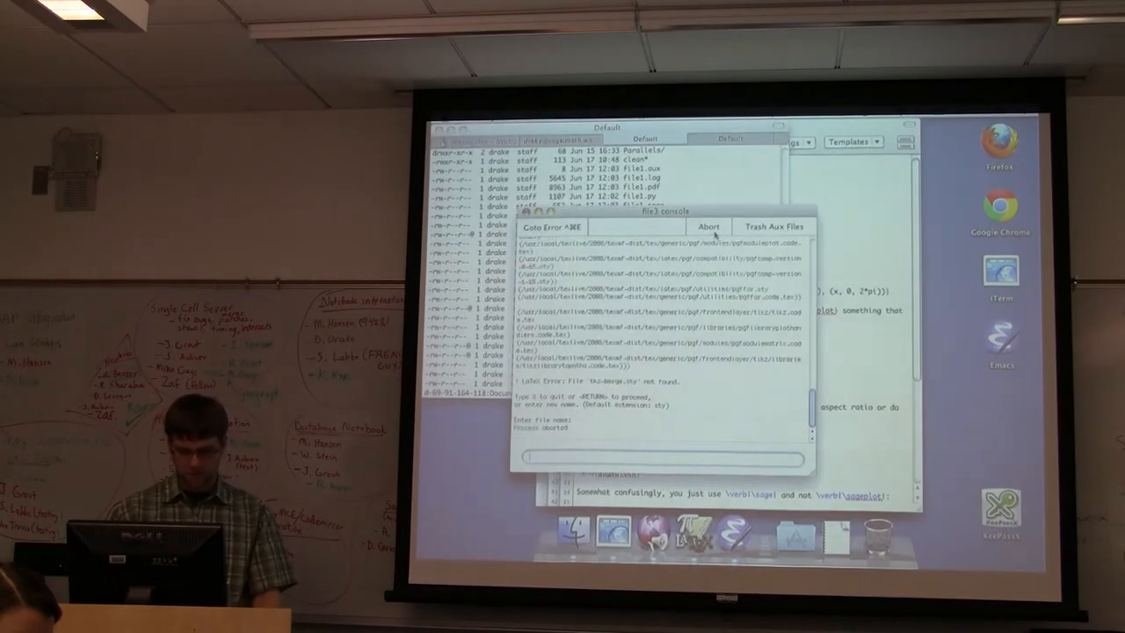
pyautogui.click(709, 225)
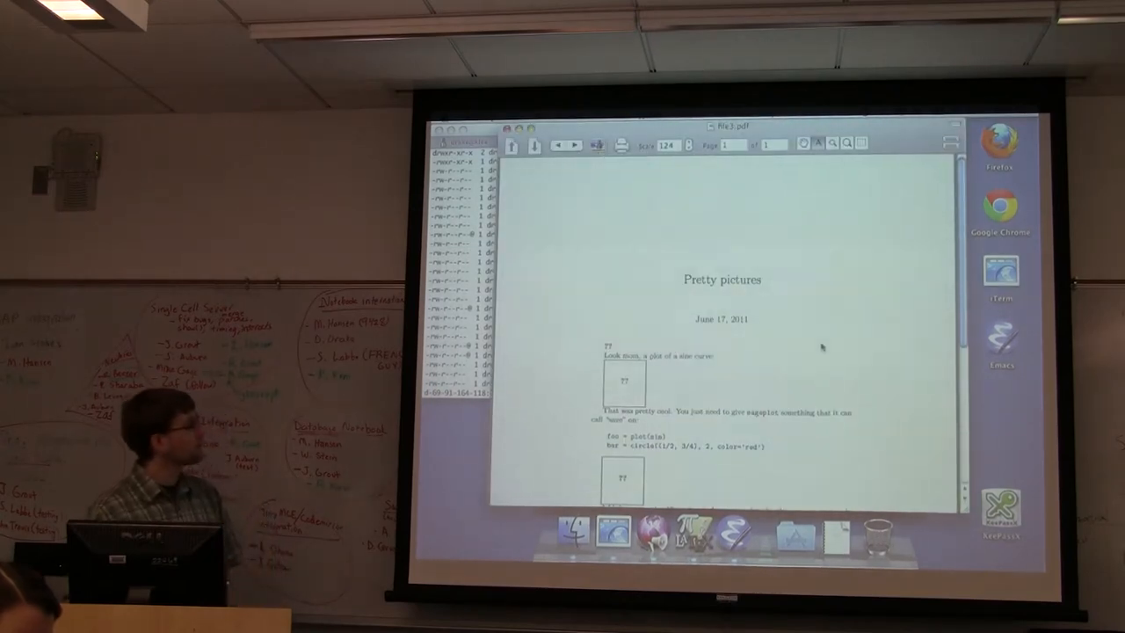
pyautogui.scroll(-3)
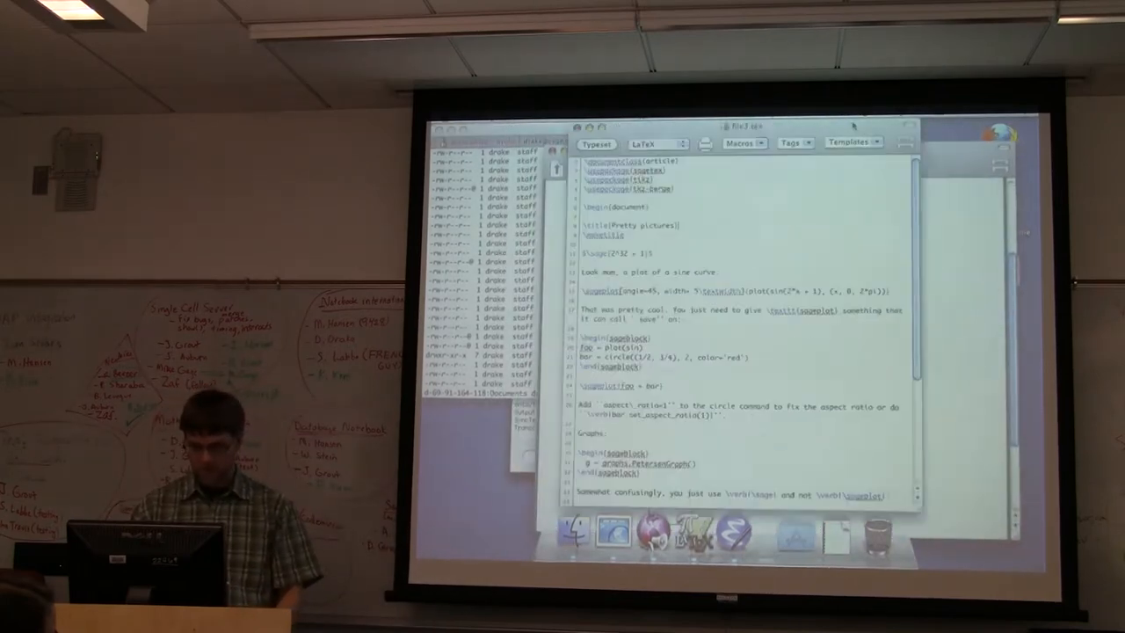
# - Typeset File1.tex again so the PDF renders the circle-and-line plot and Petersen graph
pyautogui.click(598, 144)
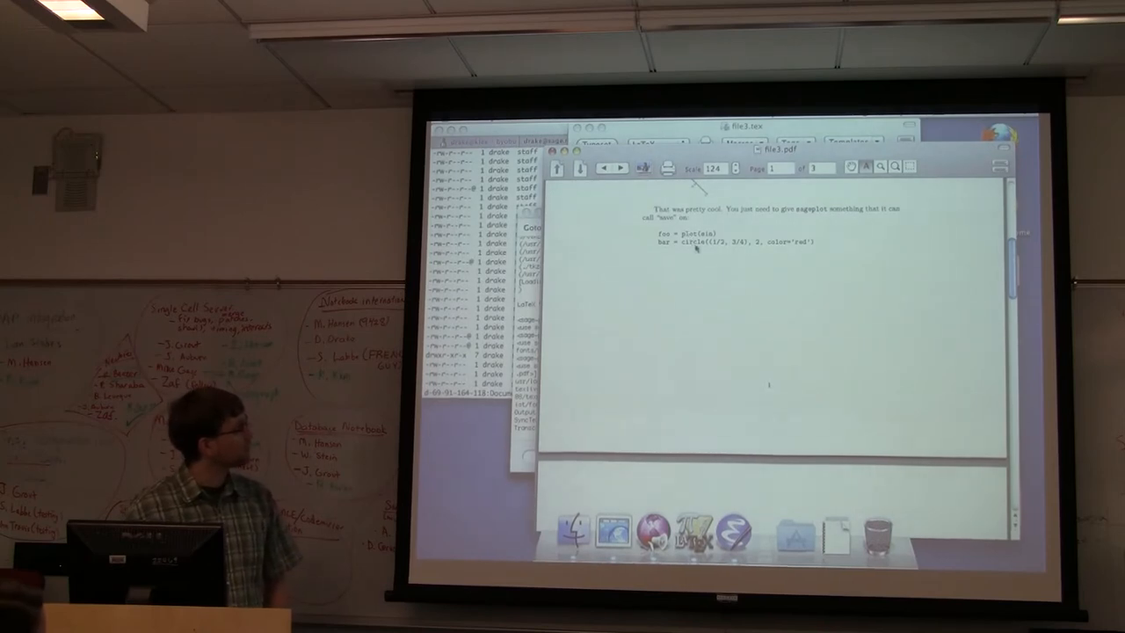
pyautogui.click(619, 169)
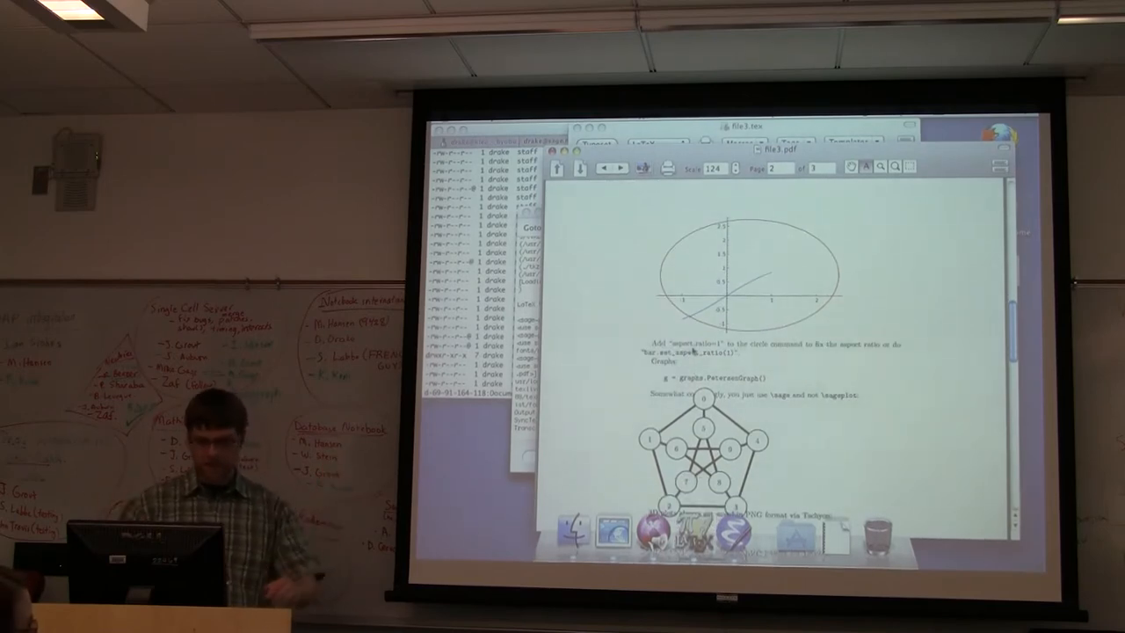
# - Scroll the Pretty pictures PDF toward its end before adding the PNG note
pyautogui.scroll(-3)
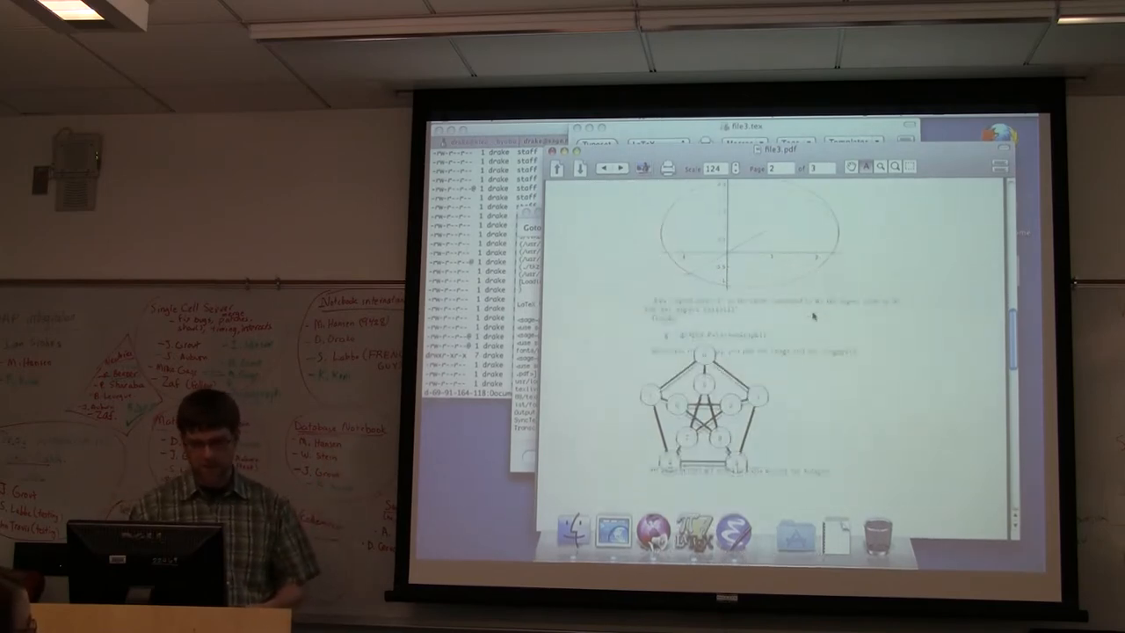
pyautogui.scroll(-3)
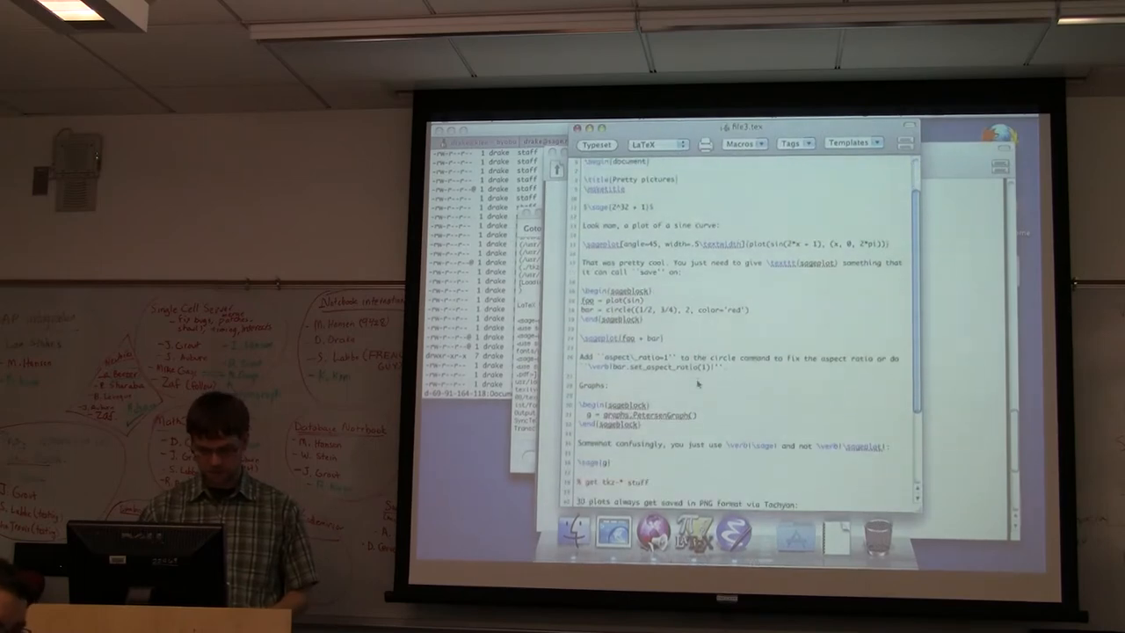
pyautogui.scroll(-3)
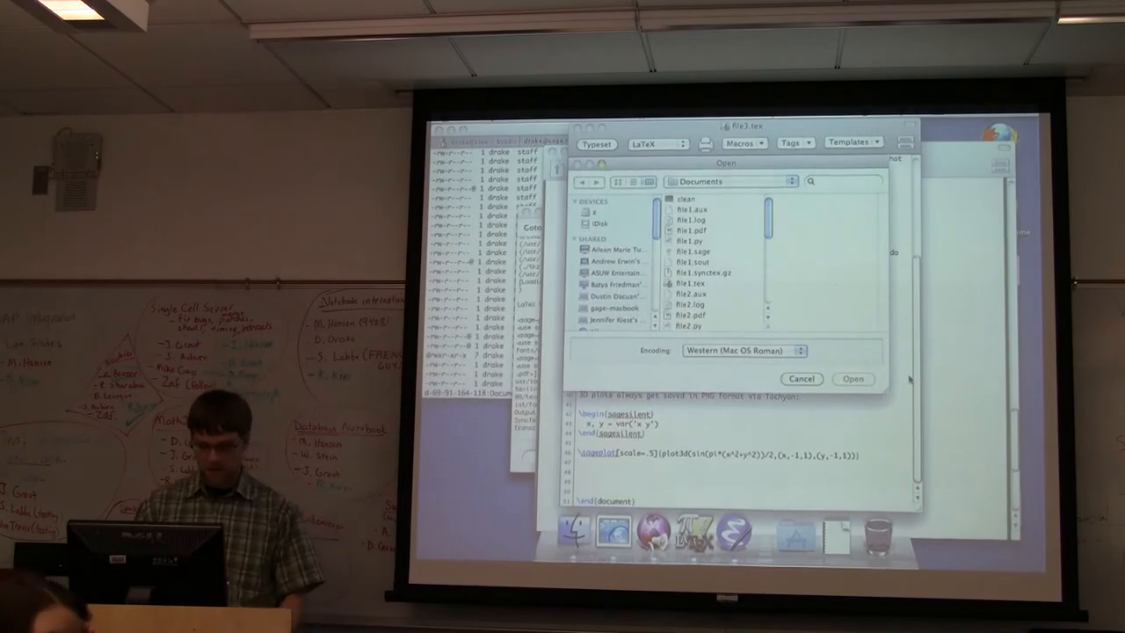
# - Open the SageTeX document defining a tabular-building function and a doctest-like environment
pyautogui.scroll(-3)
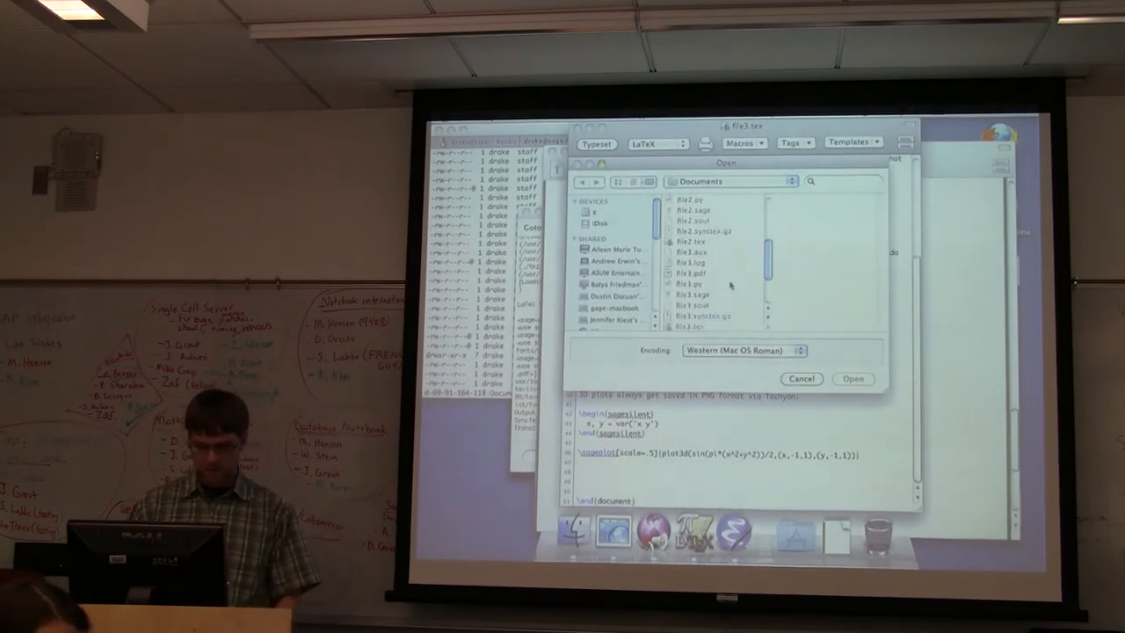
pyautogui.scroll(-3)
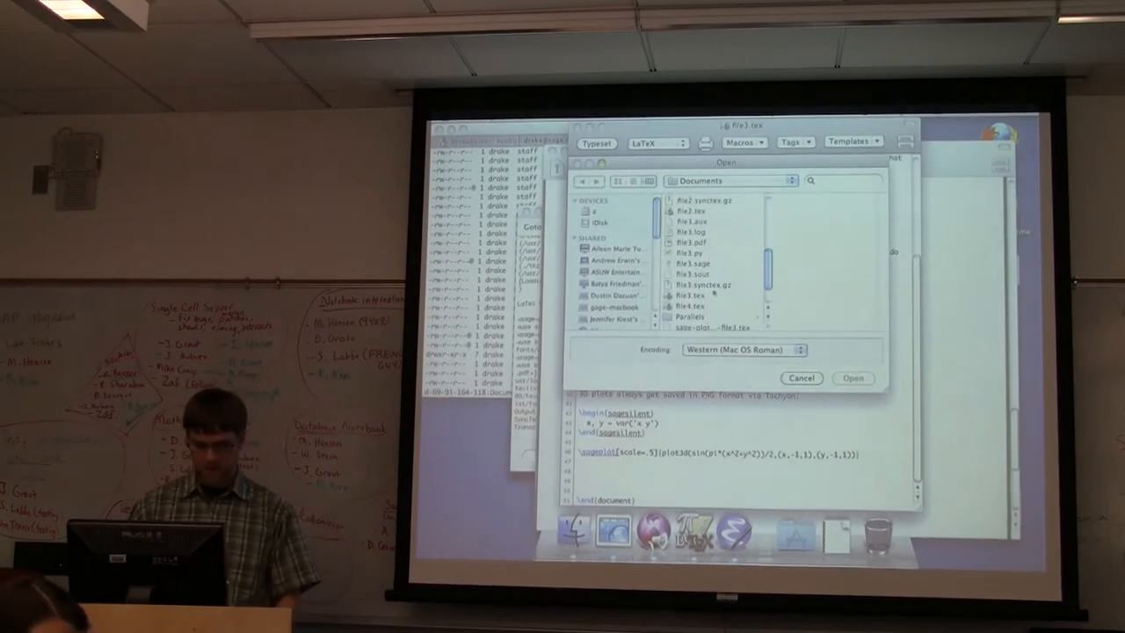
pyautogui.click(693, 306)
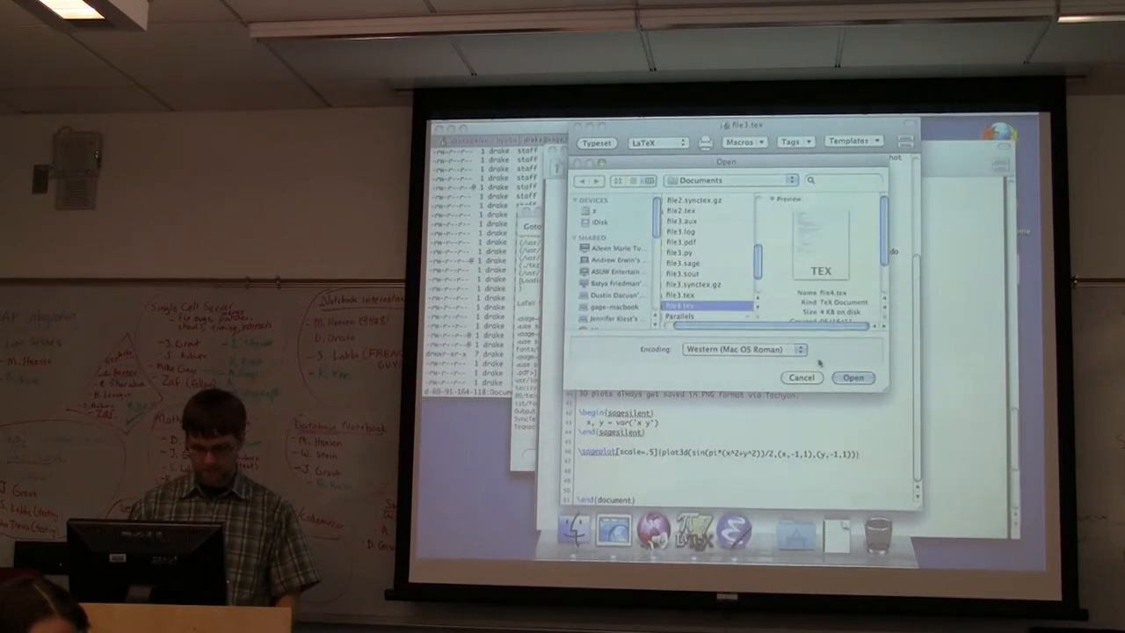
pyautogui.click(851, 376)
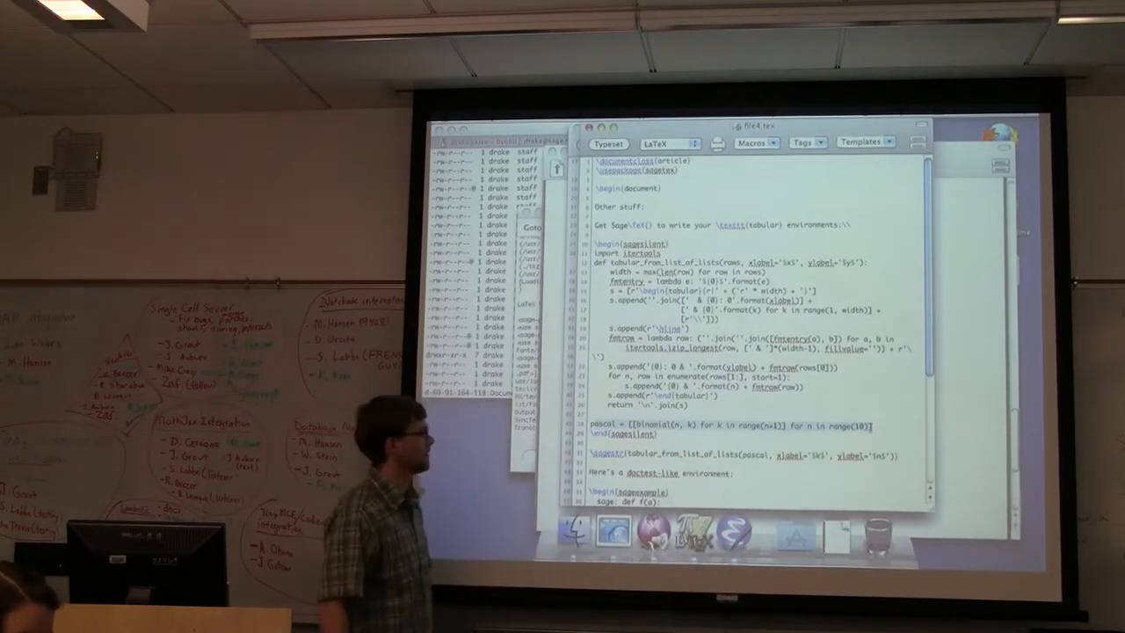
# - Scroll to the sagesilent block defining tabular_from_list_of_lists
pyautogui.scroll(-3)
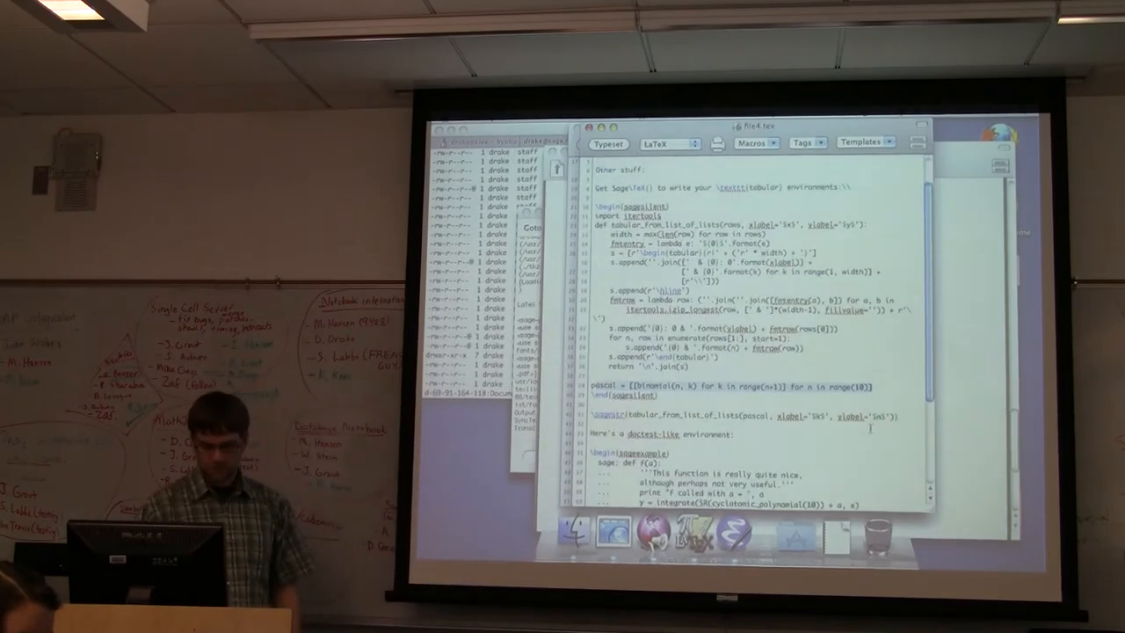
# - Scroll to the sageexample block defining f, then bring Terminal to the front
pyautogui.scroll(-3)
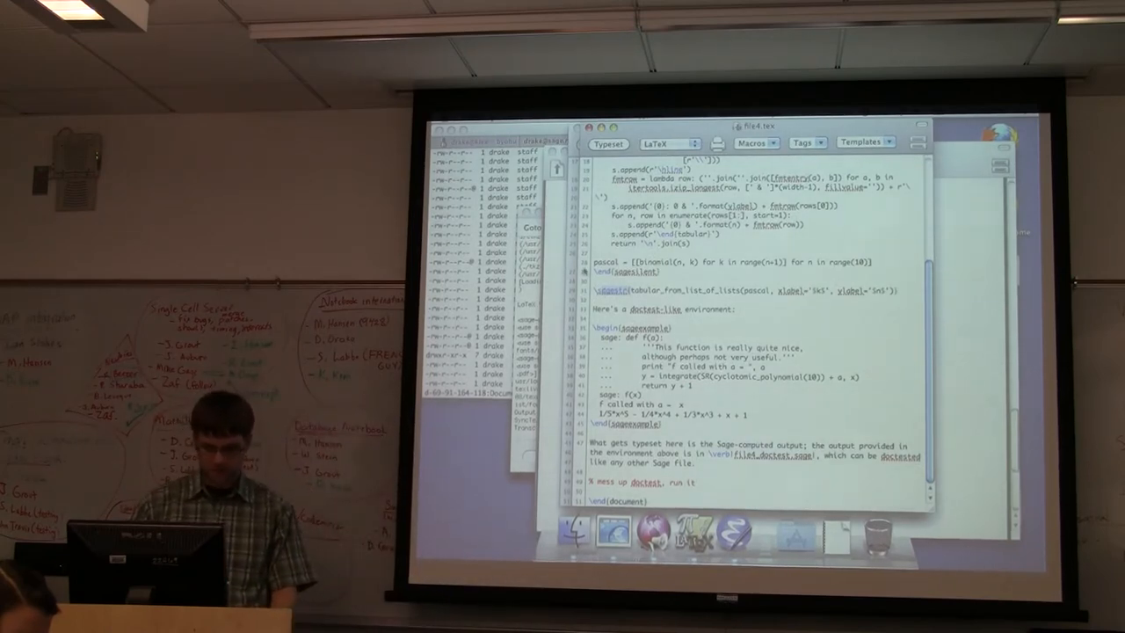
pyautogui.click(609, 145)
pyautogui.write('sage file4.sage')
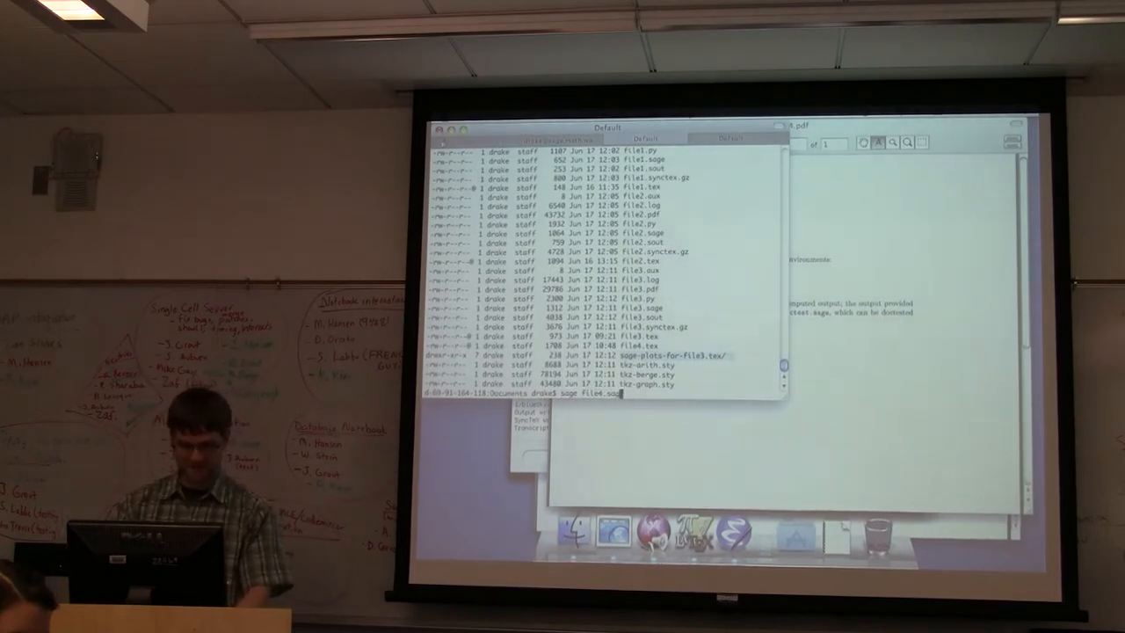
# - Run Sage on the third document's .sage file, building in 64-bit mode
pyautogui.press('Return')
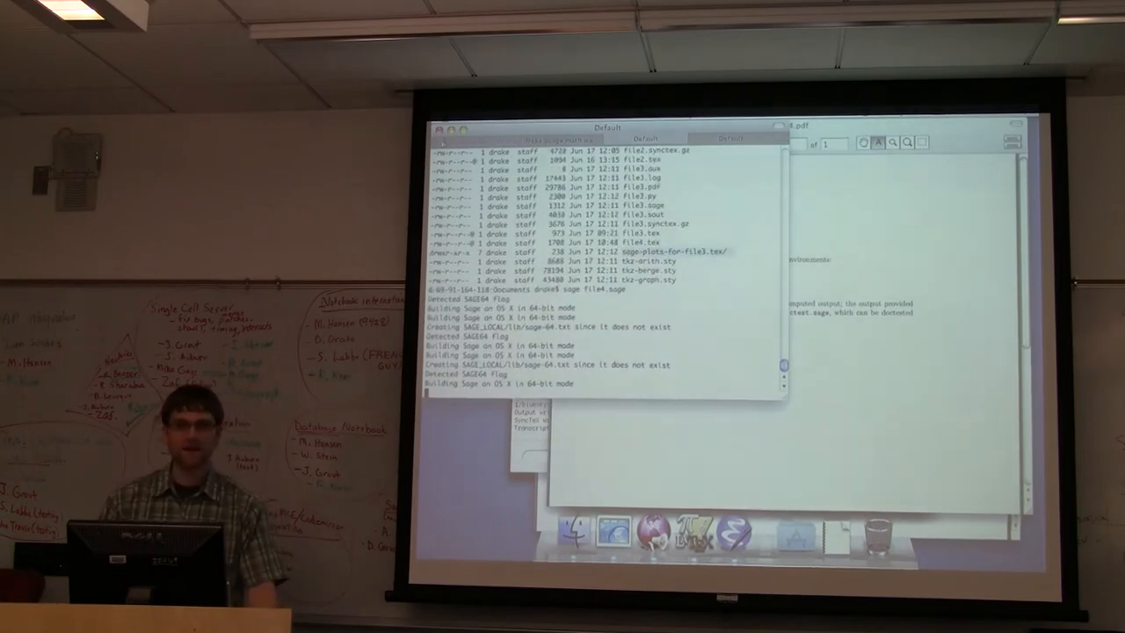
pyautogui.scroll(-3)
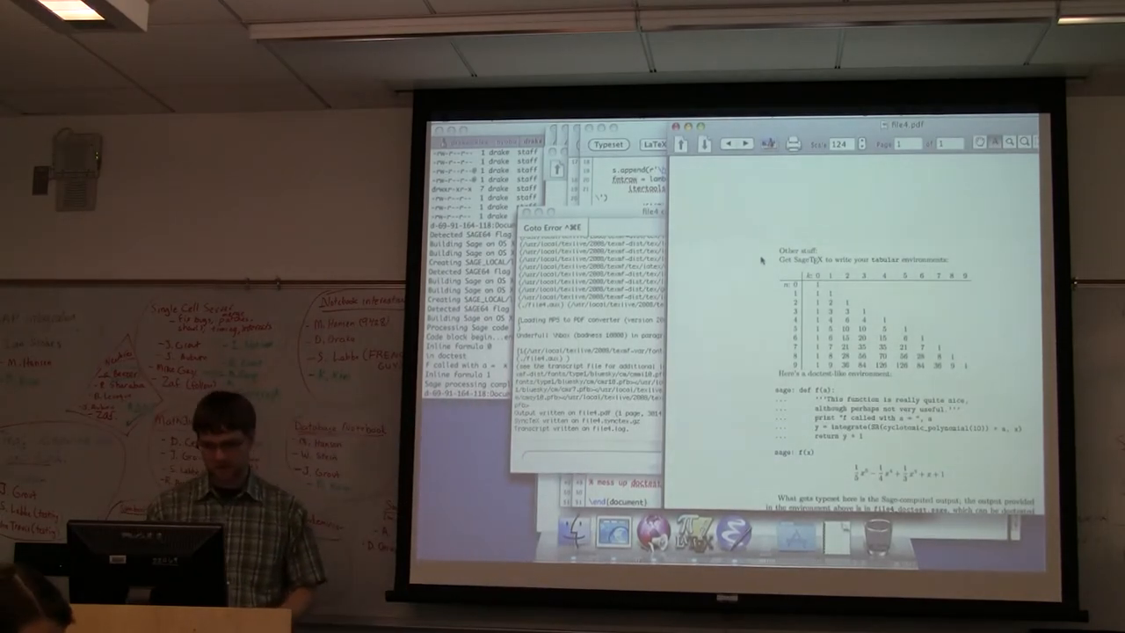
pyautogui.scroll(-3)
pyautogui.write('sage file4.sage')
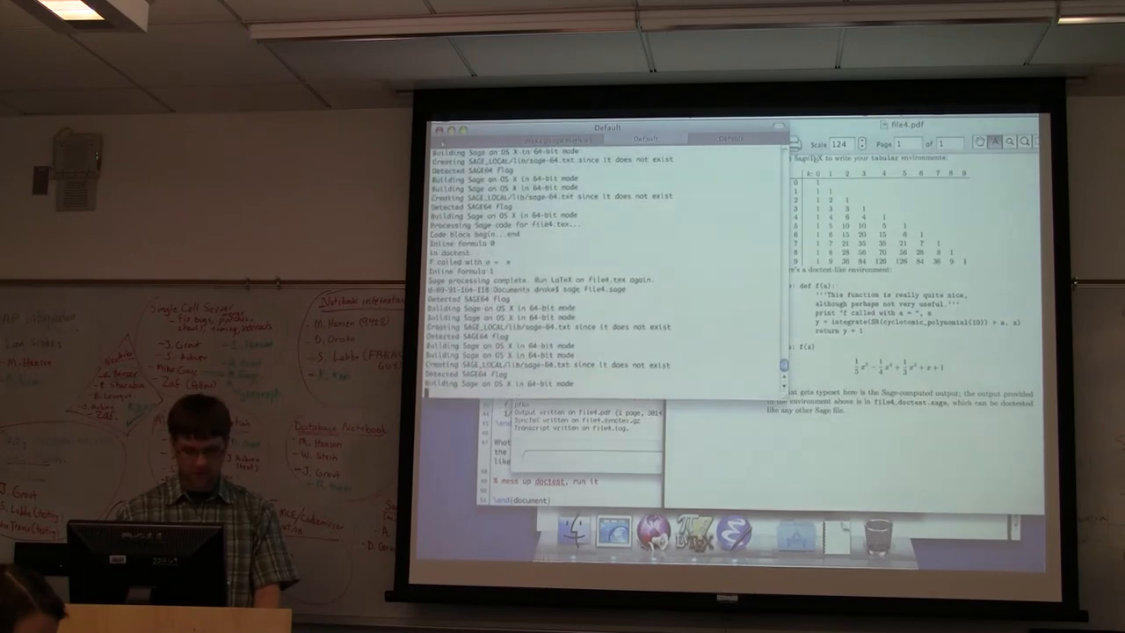
# - Scroll the Terminal to the Sage run output for file3_doctest.sage and its completion notice
pyautogui.scroll(-3)
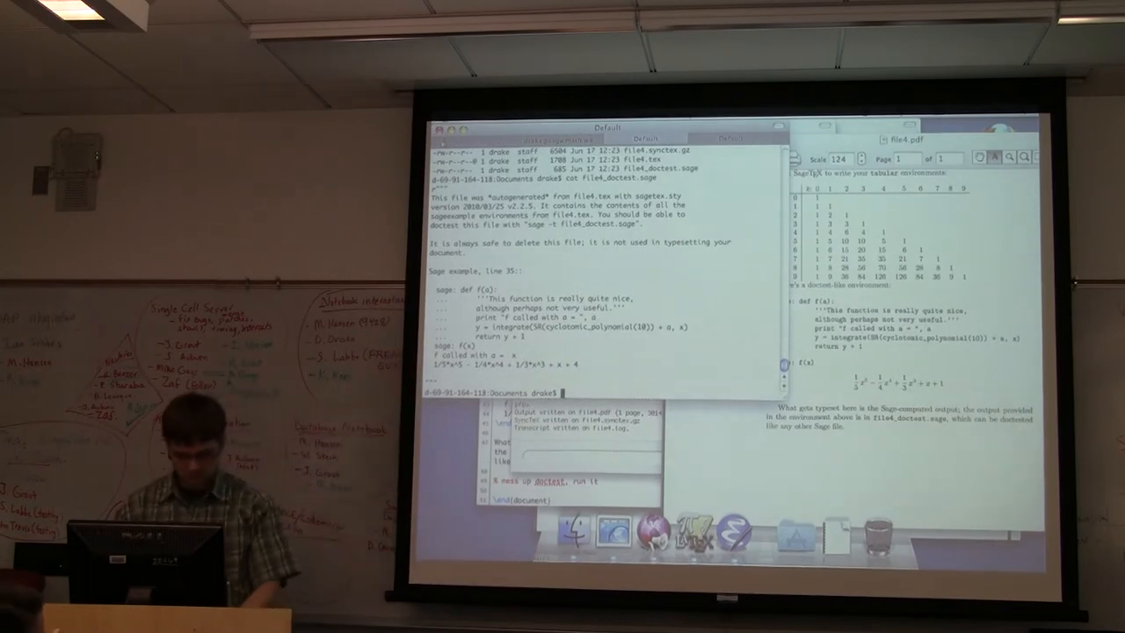
# - Run Sage's doctester with 'sage -t' on the generated doctest file
pyautogui.write('sage')
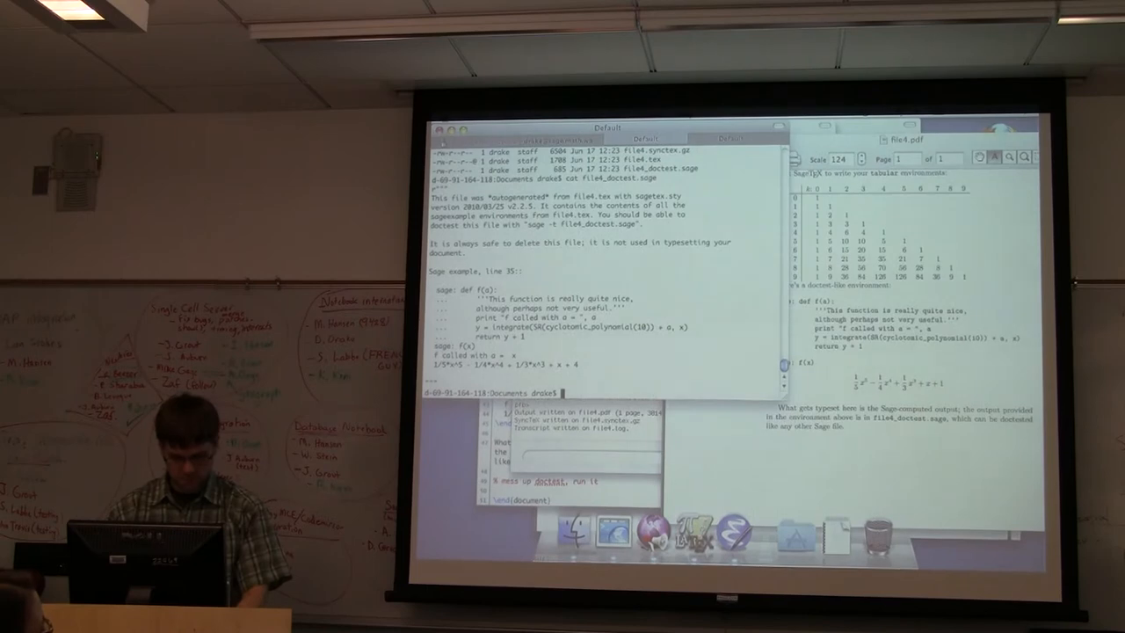
pyautogui.write('sage -t')
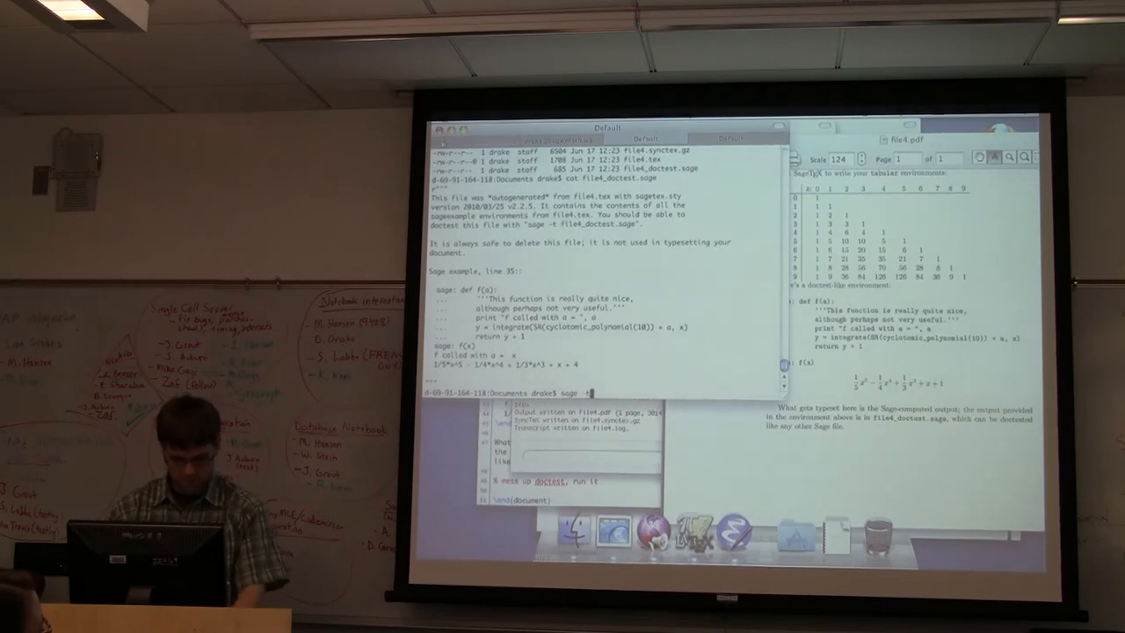
pyautogui.write('file')
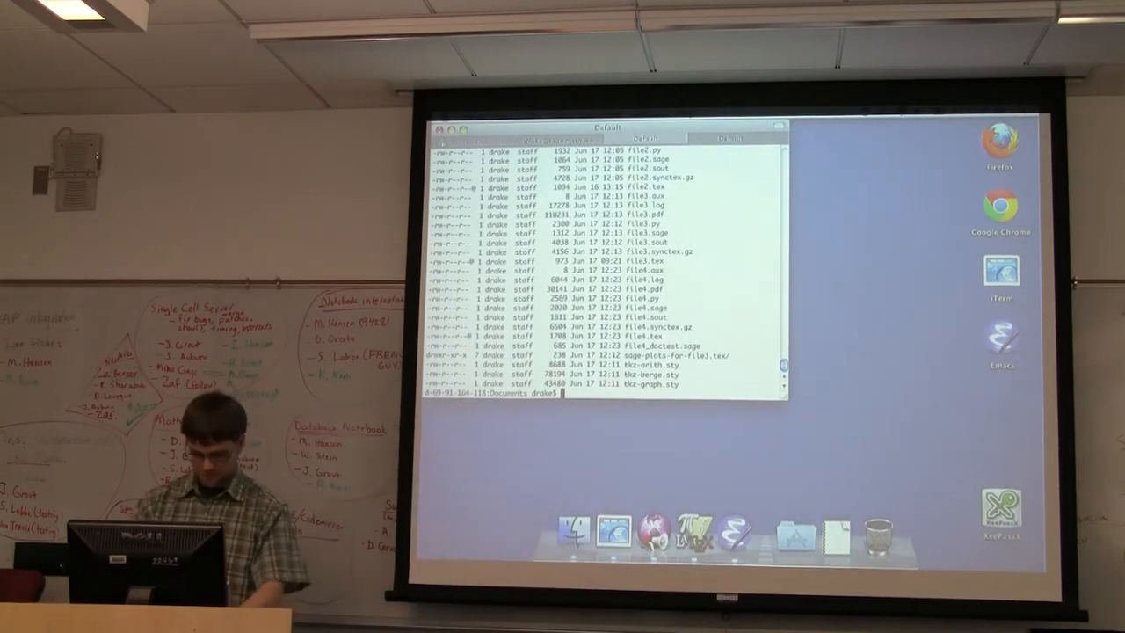
# - View the autogenerated .sage script with less and read down to its plotting commands
pyautogui.write('less s')
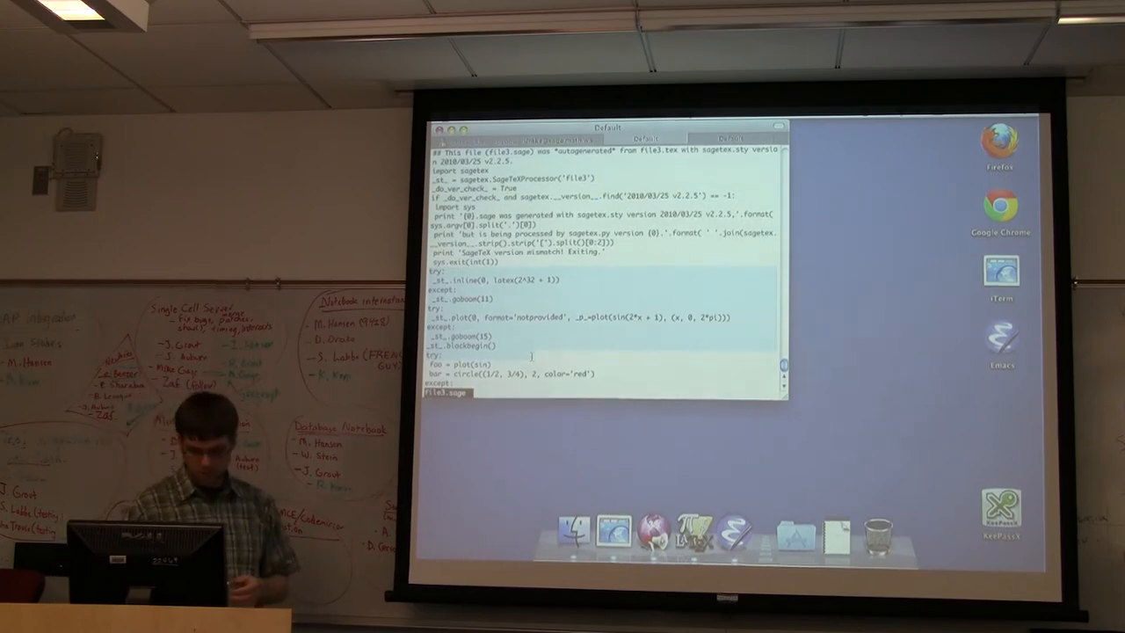
pyautogui.scroll(-3)
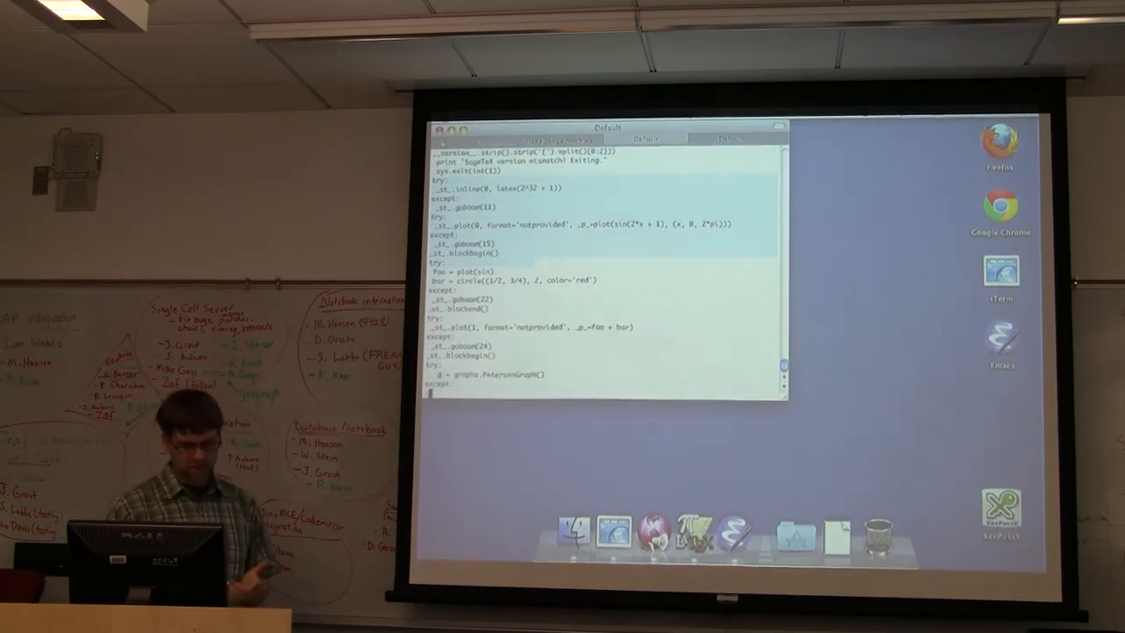
pyautogui.scroll(-3)
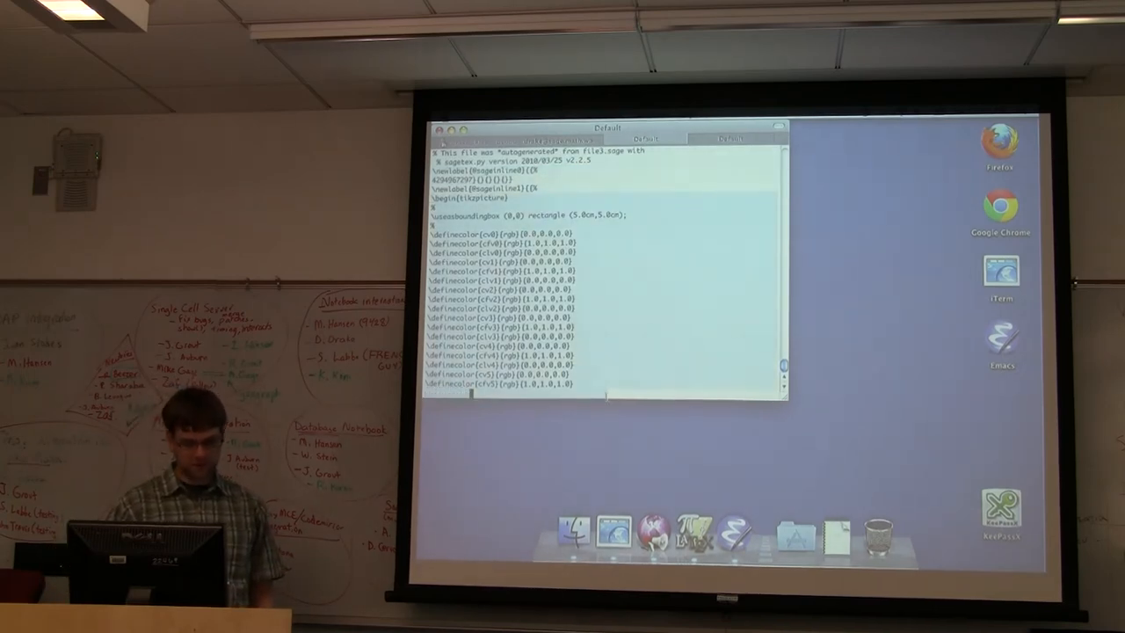
# - Scroll through the autogenerated file3.sage header, version check and tabular-building function
pyautogui.scroll(-3)
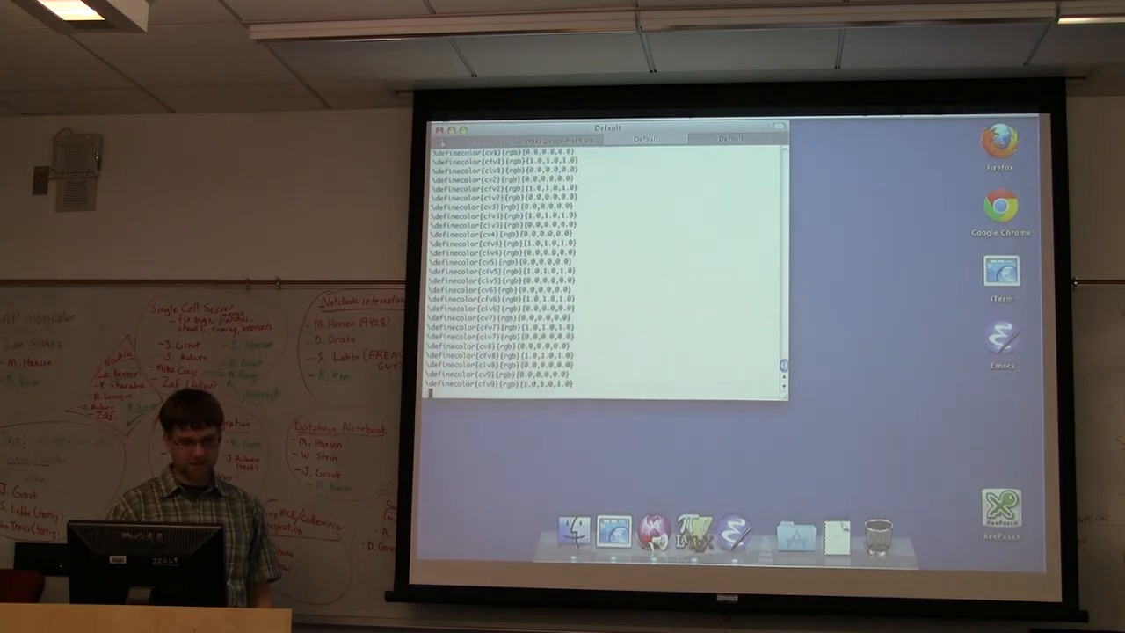
pyautogui.scroll(-3)
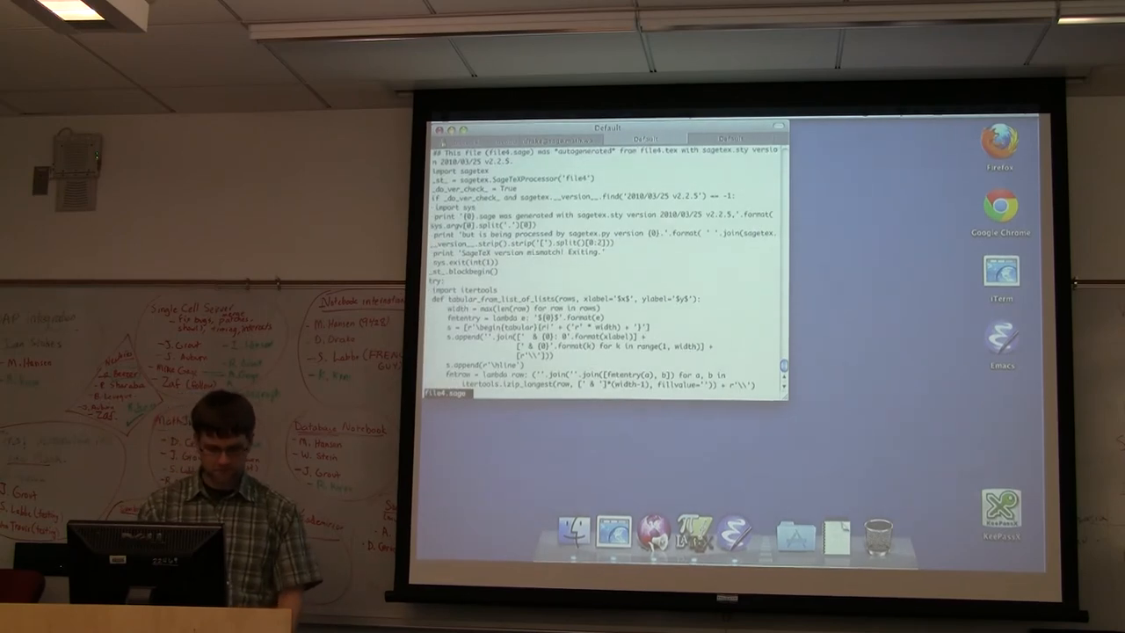
pyautogui.scroll(-3)
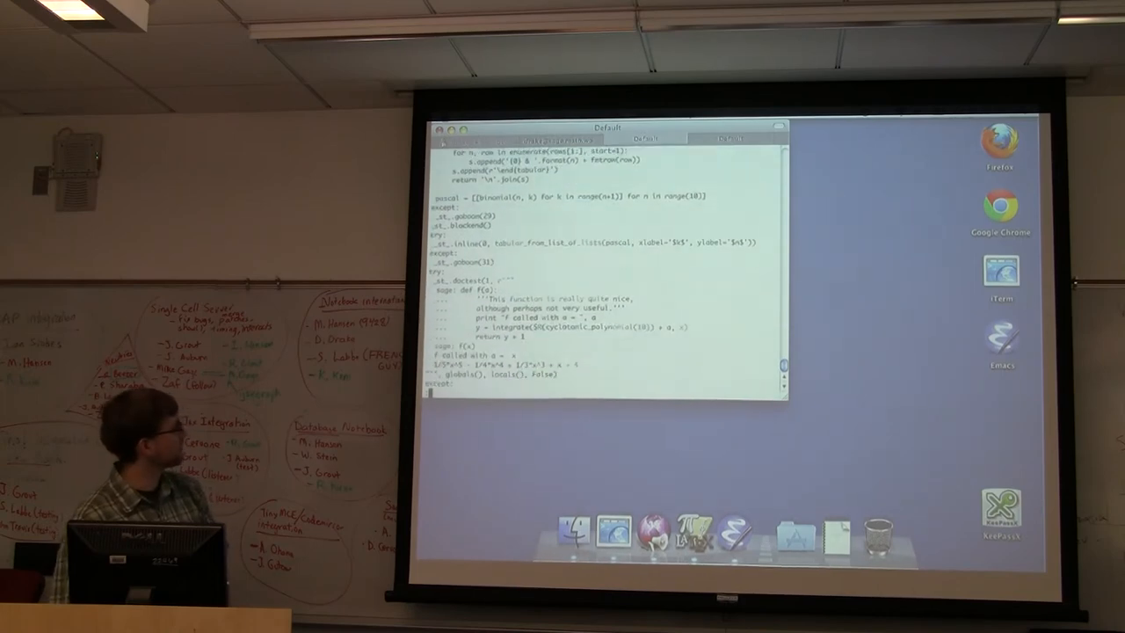
pyautogui.scroll(-3)
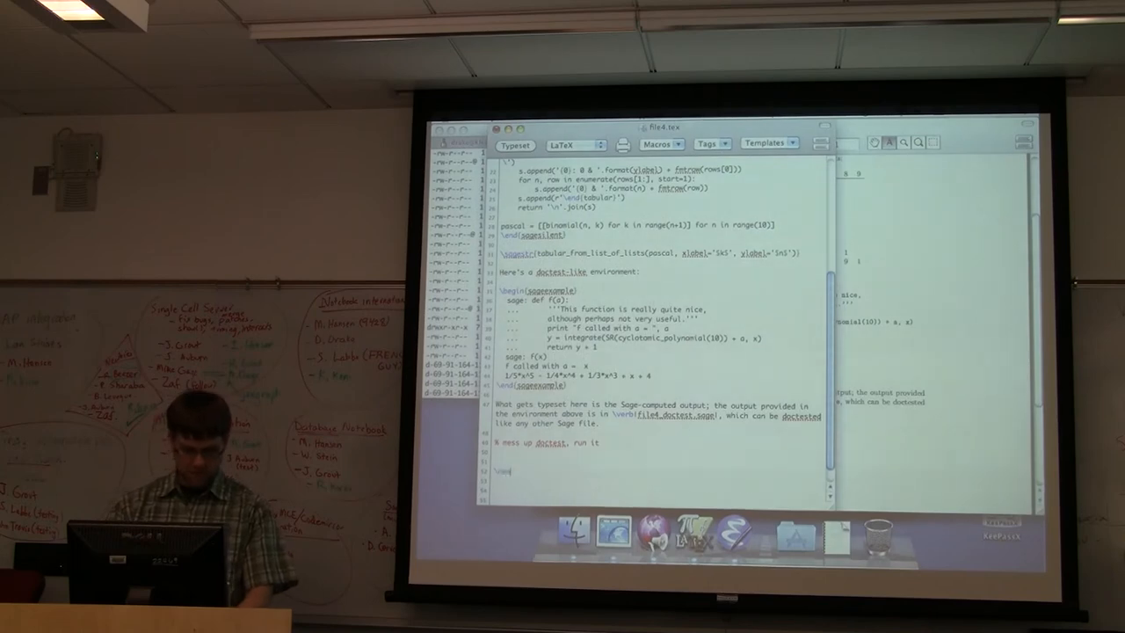
# - Add the macro definition \newcommand{\Foo}{some stuff} near the end of the .tex source
pyautogui.write('\\newcommand{\\Foo}{some stuff')
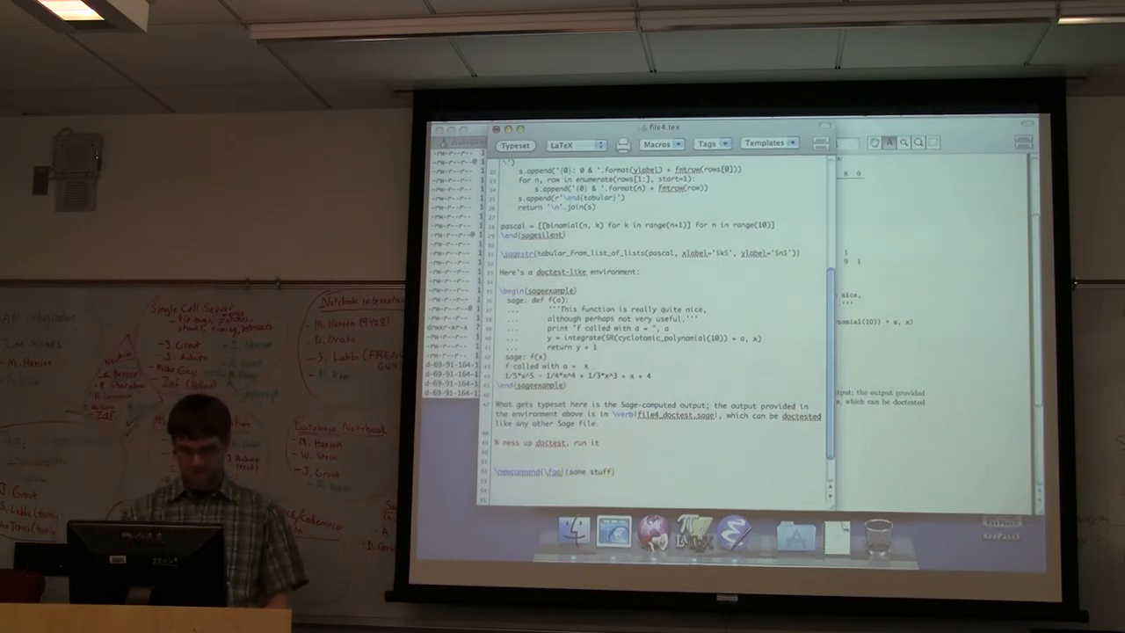
pyautogui.scroll(-3)
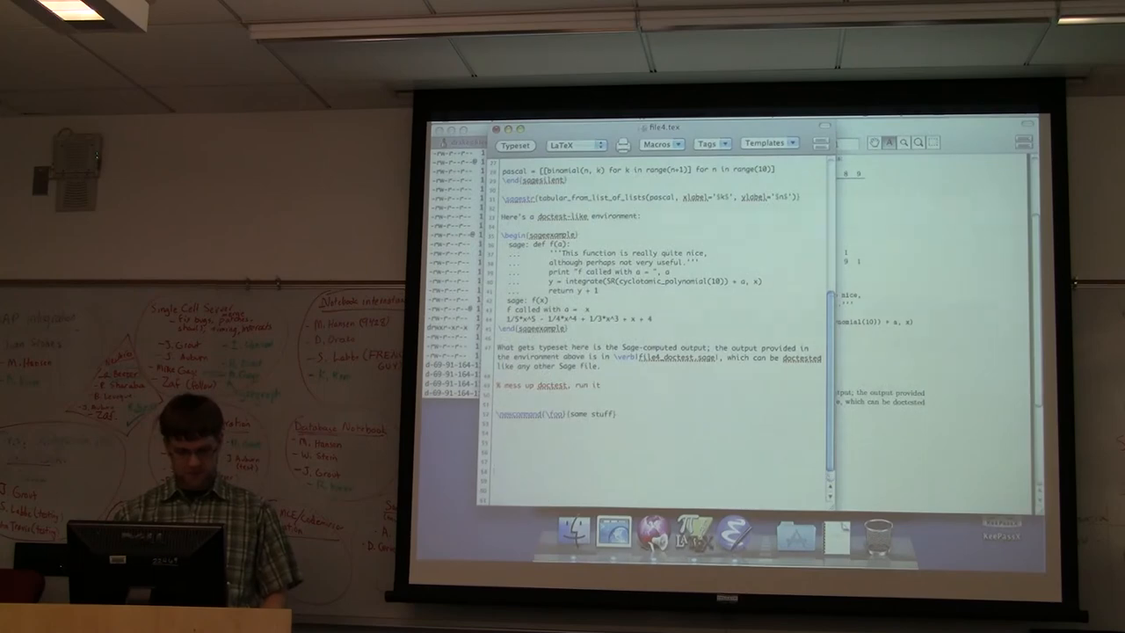